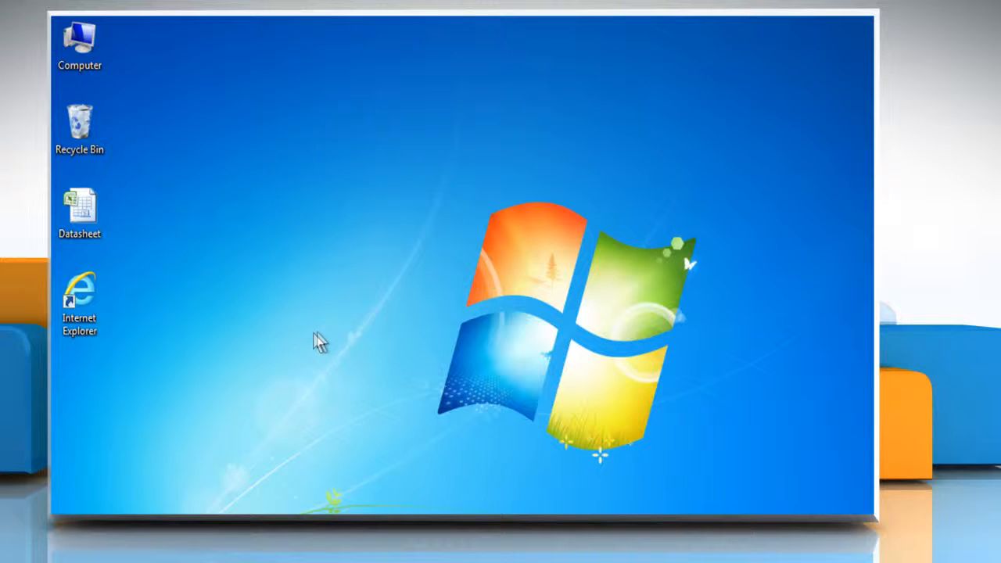
mouse_move(202, 279)
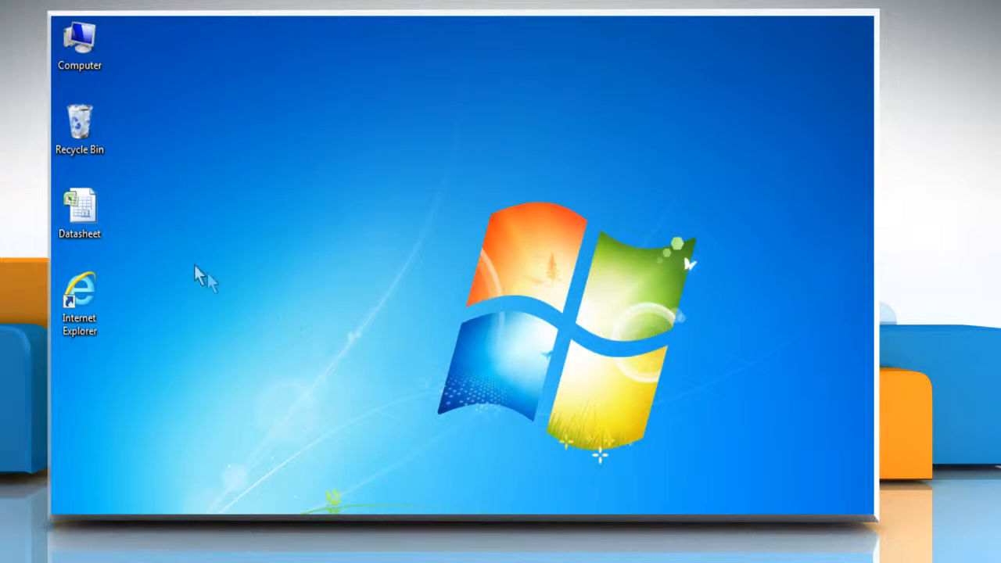
- Open the Datasheet workbook from its desktop icon's right-click menu
right_click(79, 205)
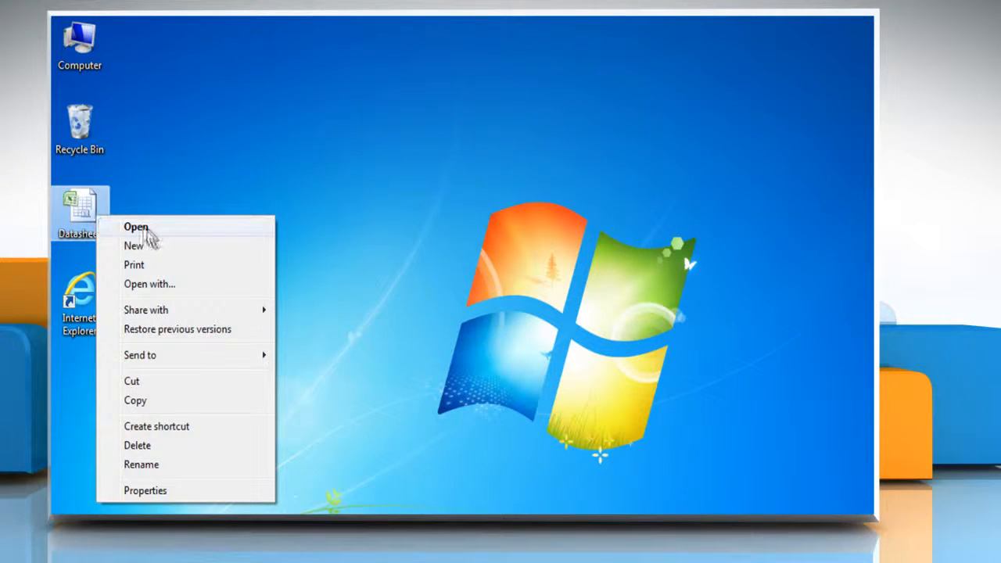
click(136, 227)
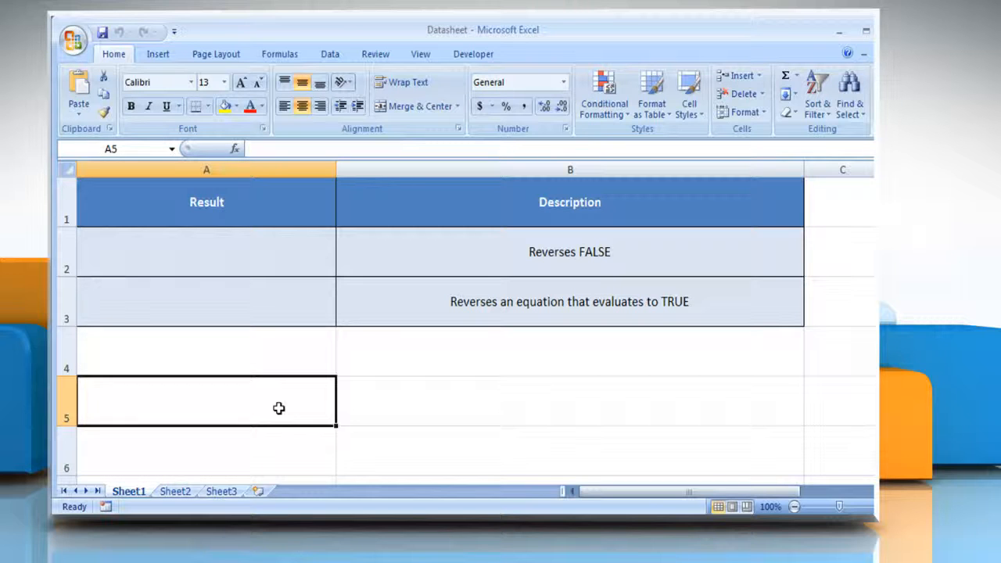
mouse_move(307, 359)
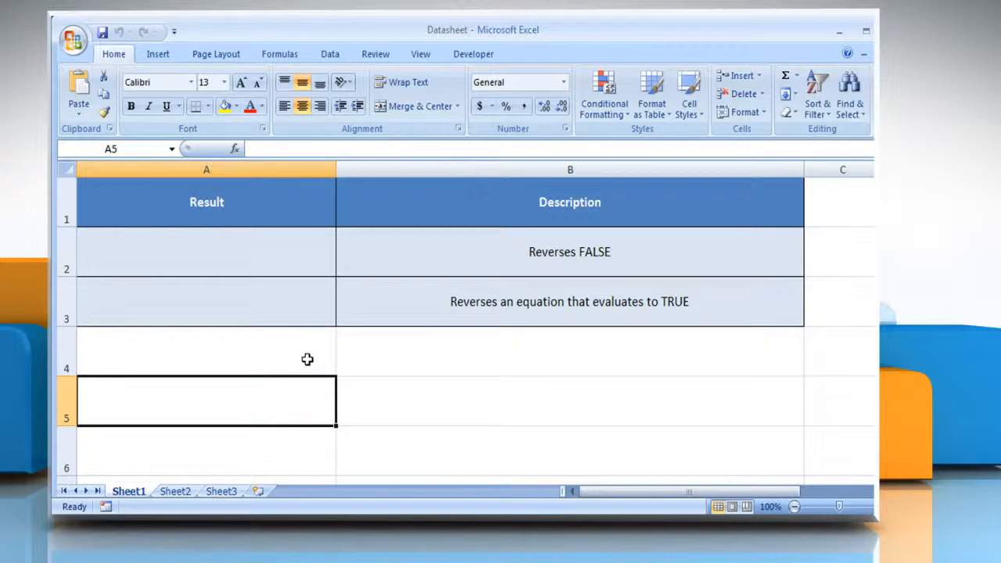
- Enter =NOT(FALSE) in cell A2 so it displays TRUE
click(569, 251)
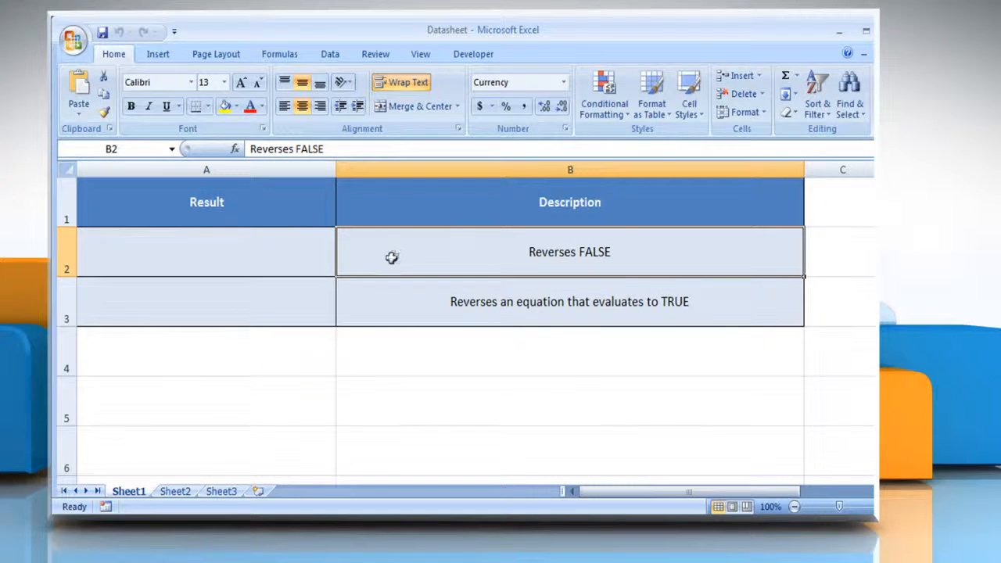
click(207, 251)
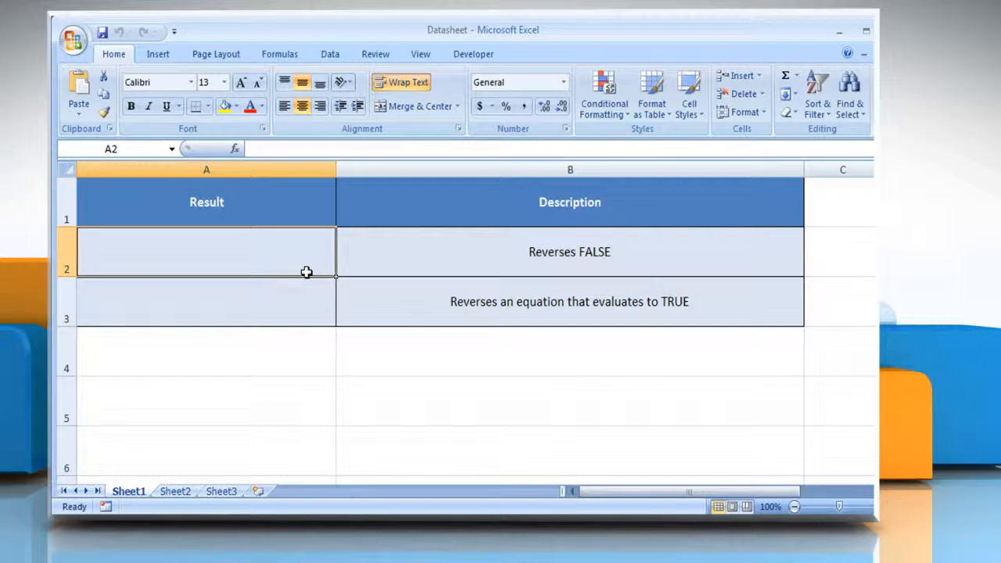
text(=NOT)
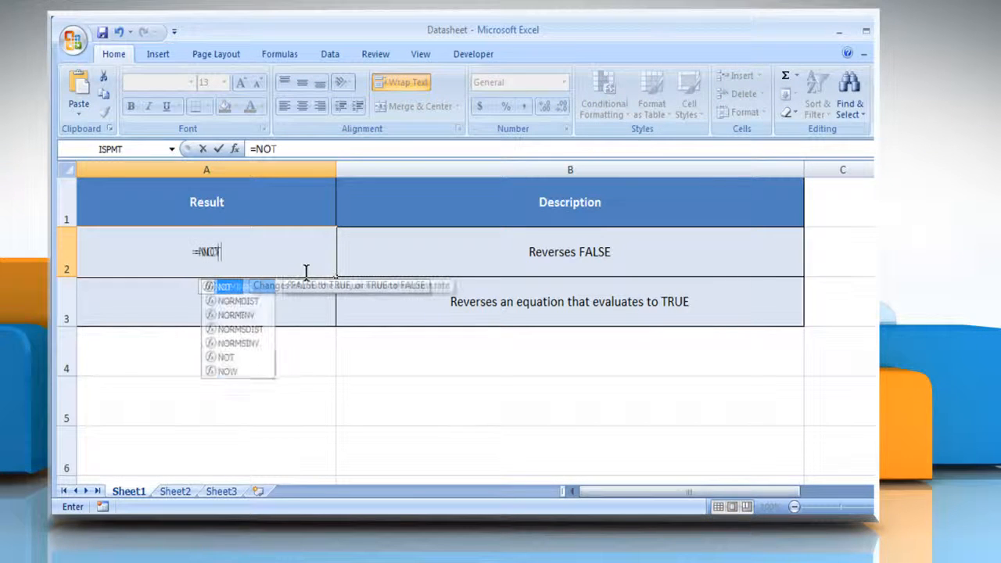
text((FALSE)
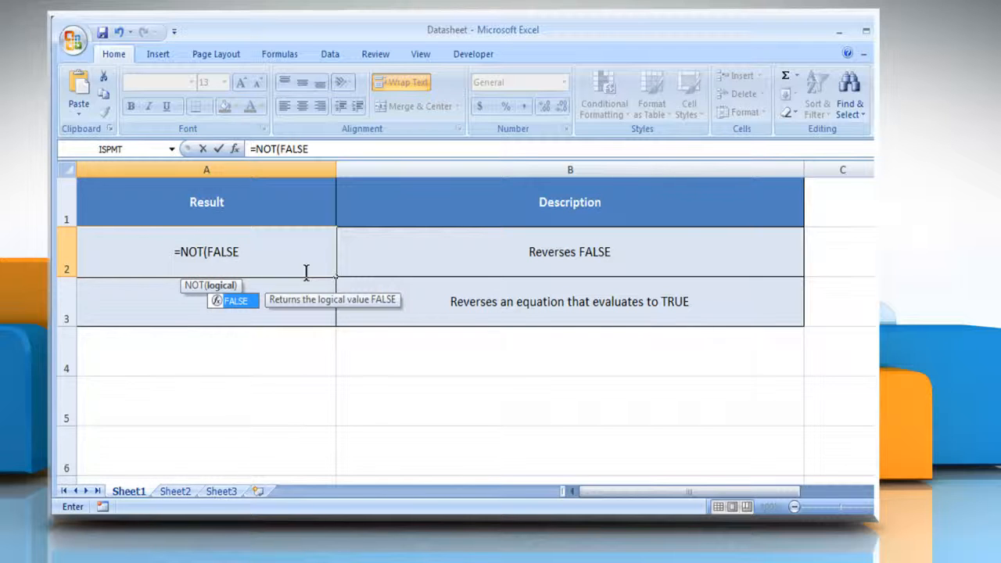
text())
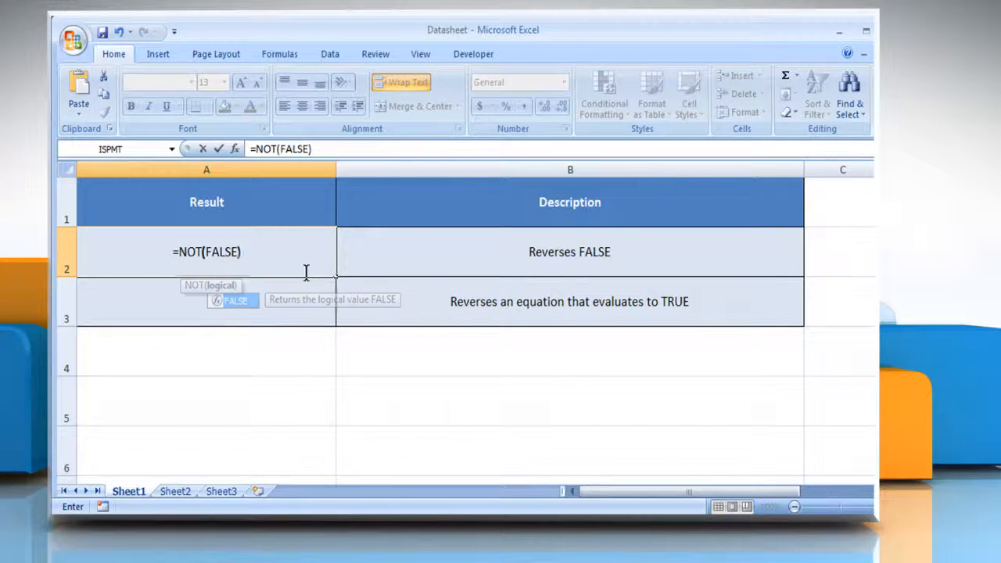
key(Return)
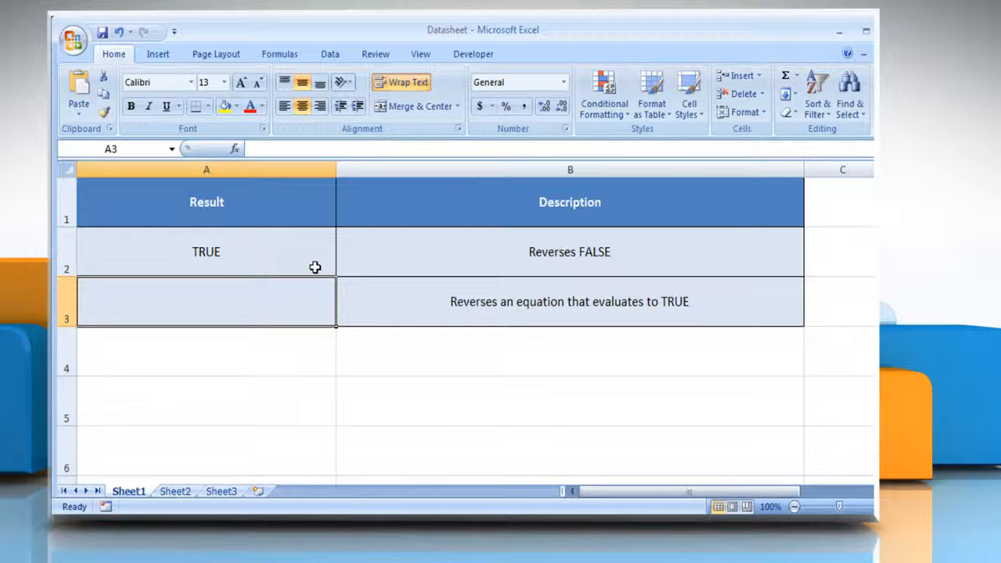
- Enter =NOT(1+1=2) in cell A3 so it displays FALSE
click(570, 301)
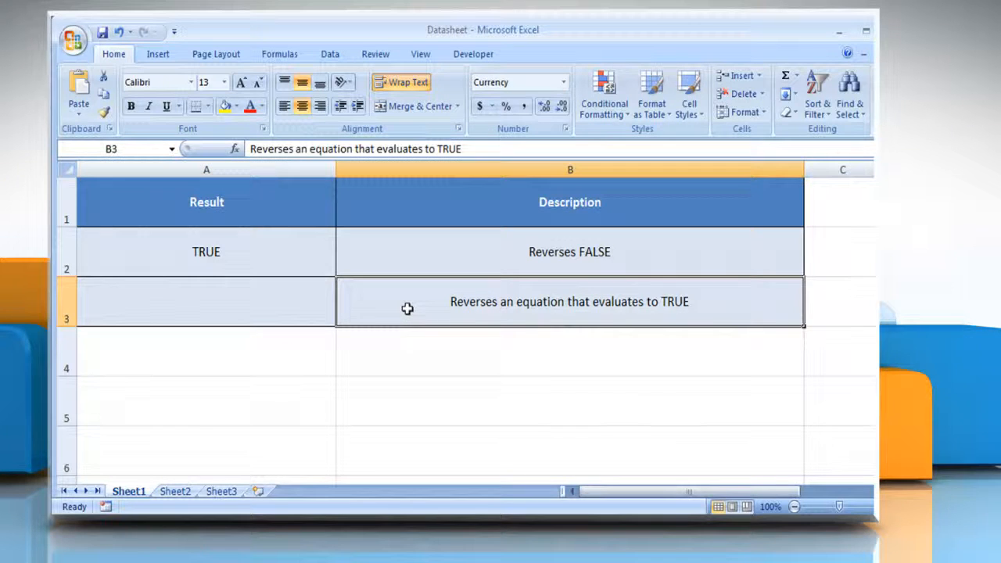
click(205, 301)
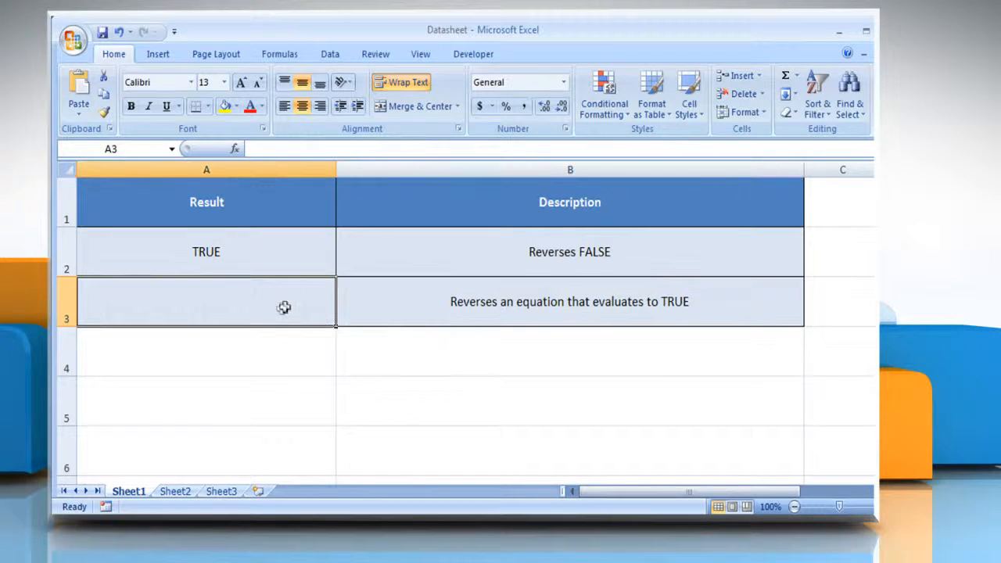
mouse_move(279, 310)
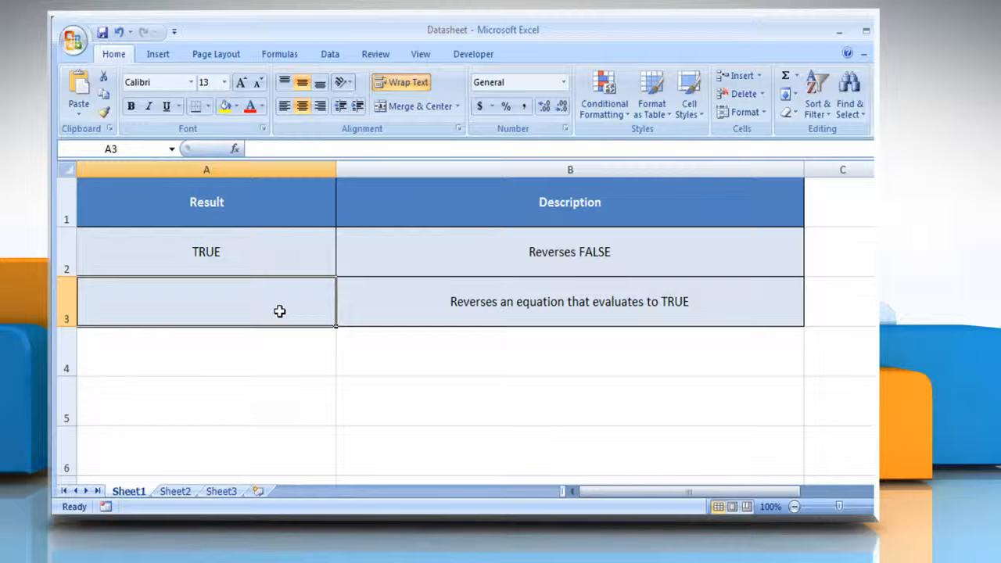
text(=NOT)
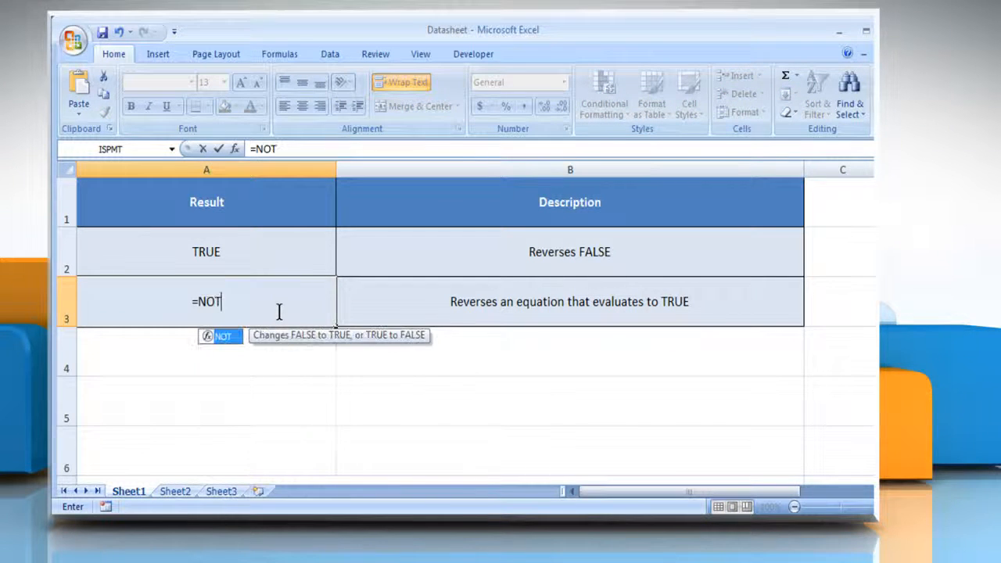
text((1+1)
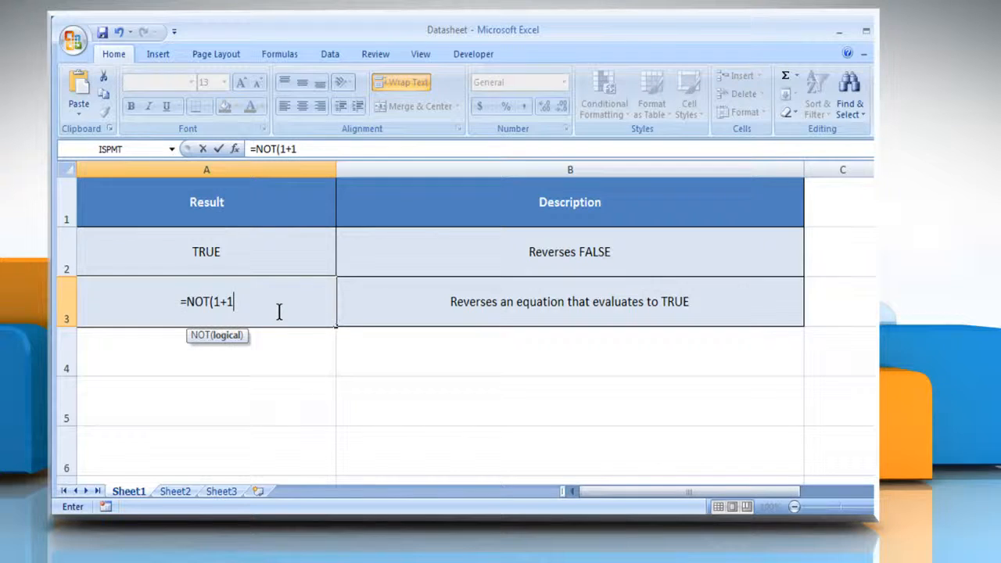
text(=2)
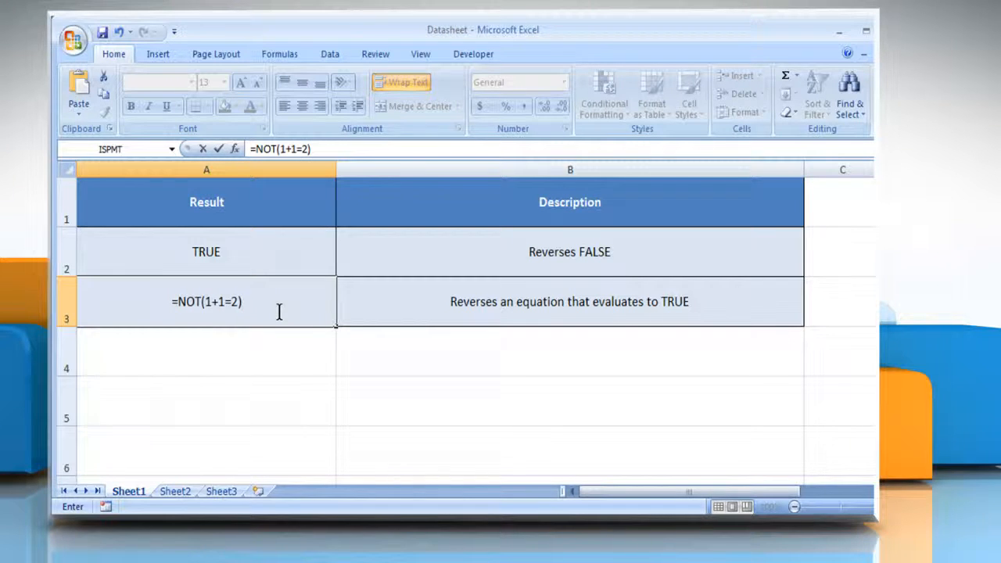
key(Return)
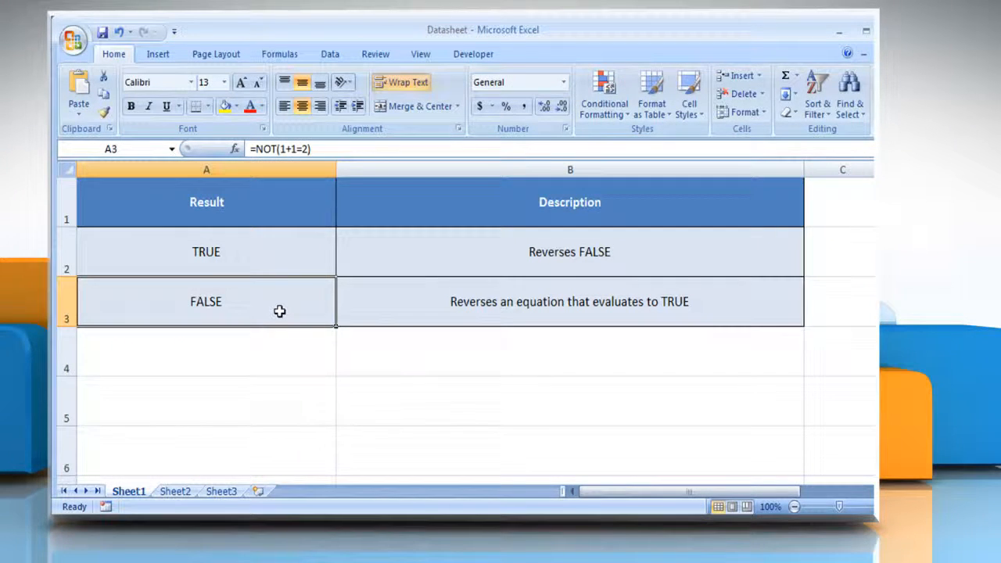